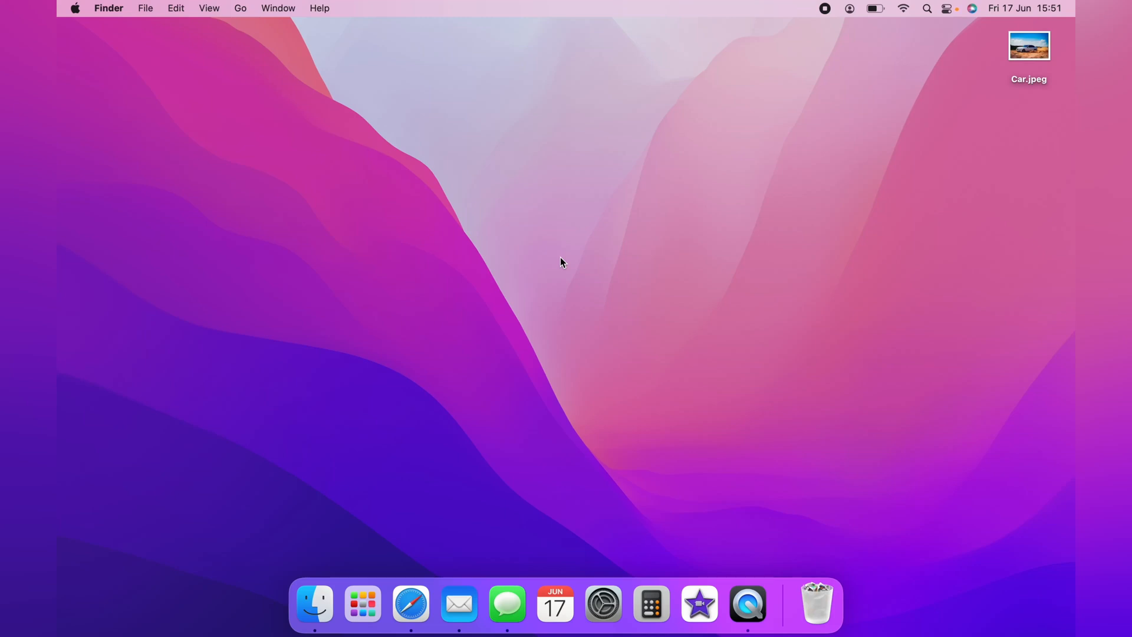
{"action": "mouse_move", "coordinate": [588, 255]}
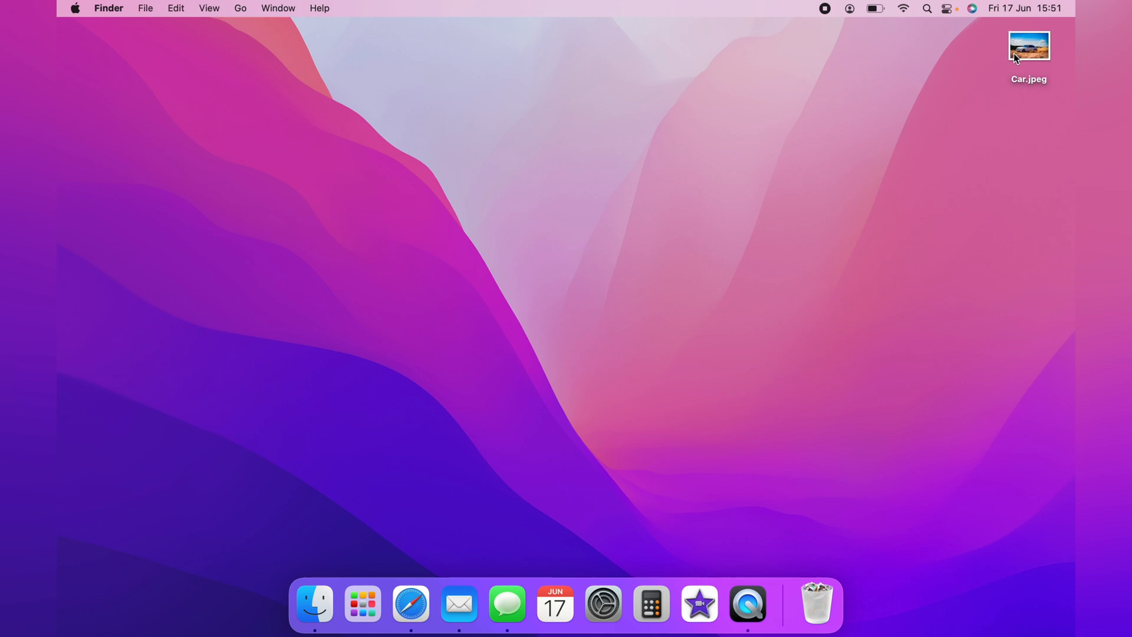
View Car.jpeg in Preview and check its Open With apps, confirming Preview as default.
{"action": "double_click", "coordinate": [1029, 46]}
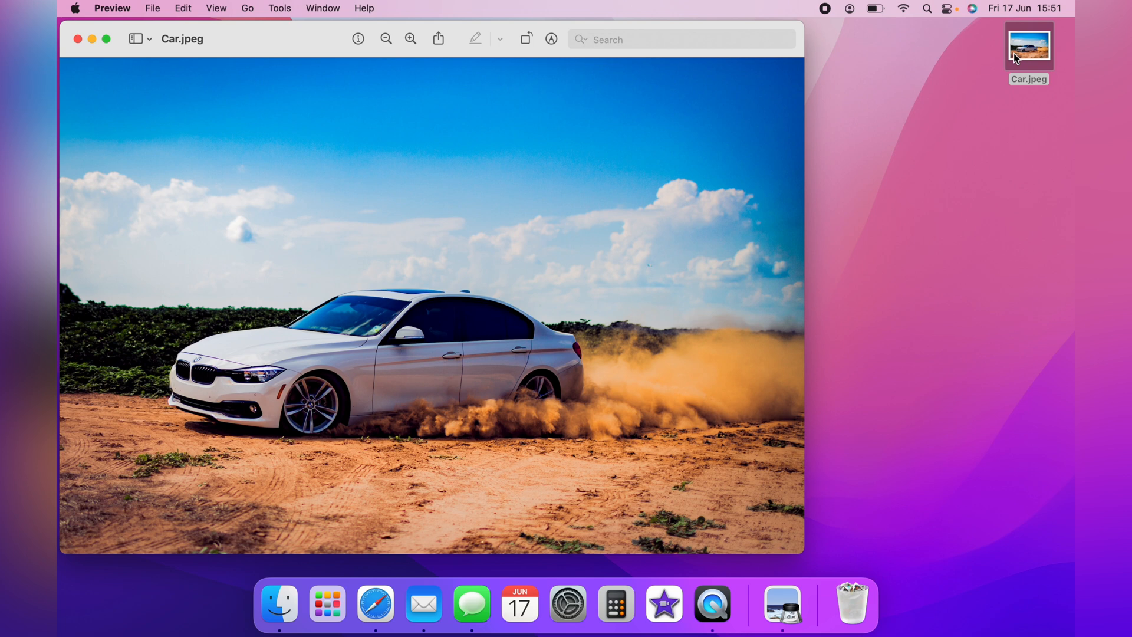
{"action": "right_click", "coordinate": [1028, 47]}
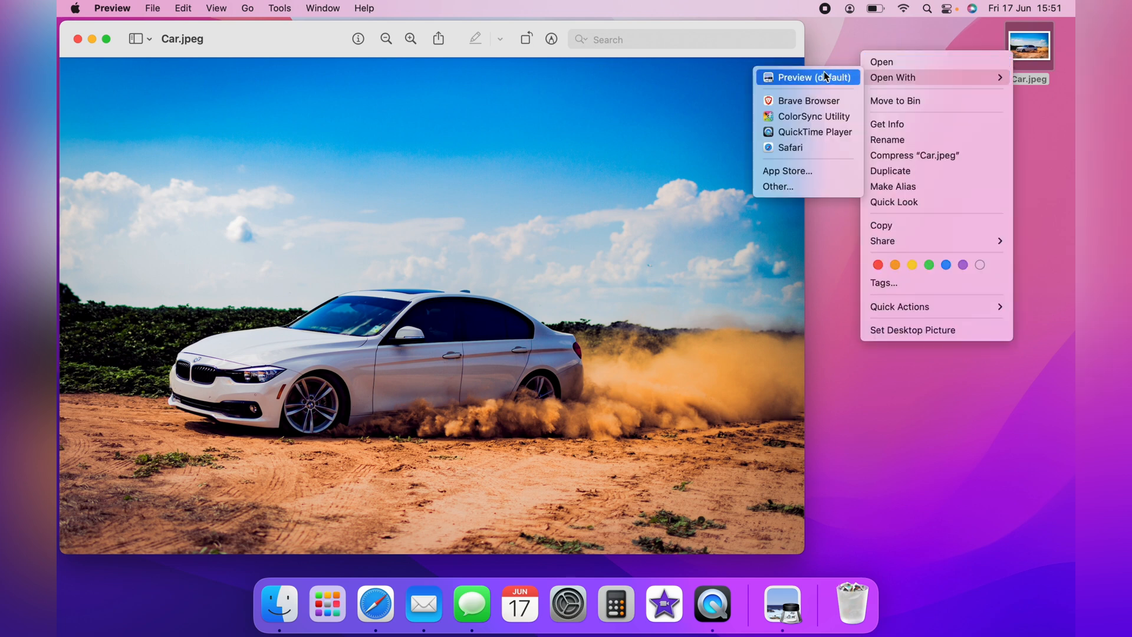
{"action": "mouse_move", "coordinate": [829, 51]}
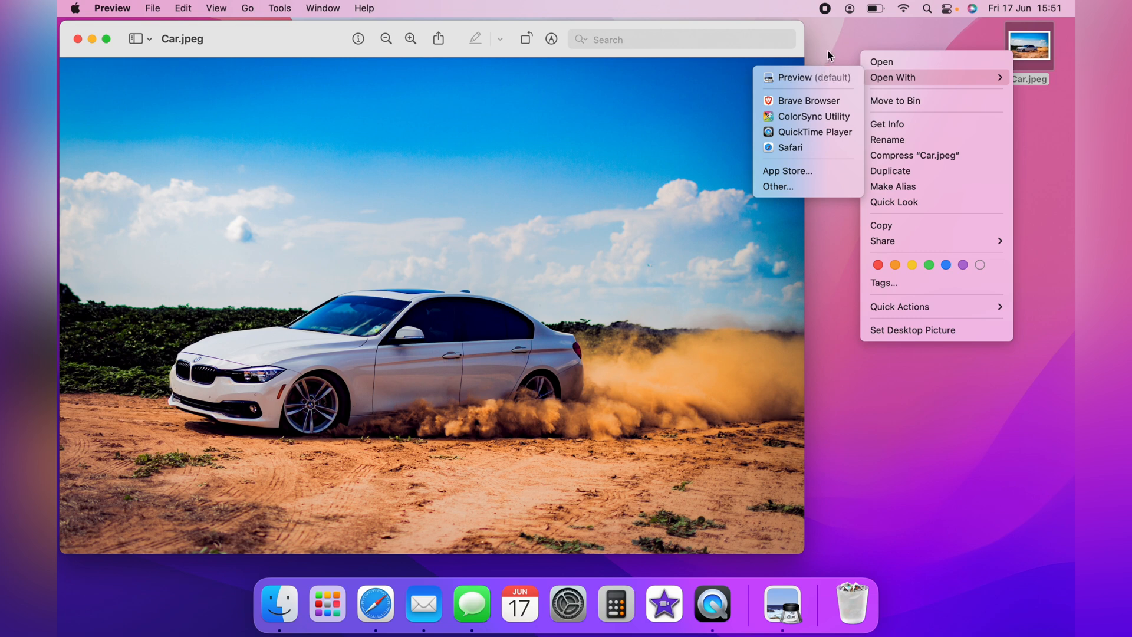
{"action": "left_click", "coordinate": [263, 44]}
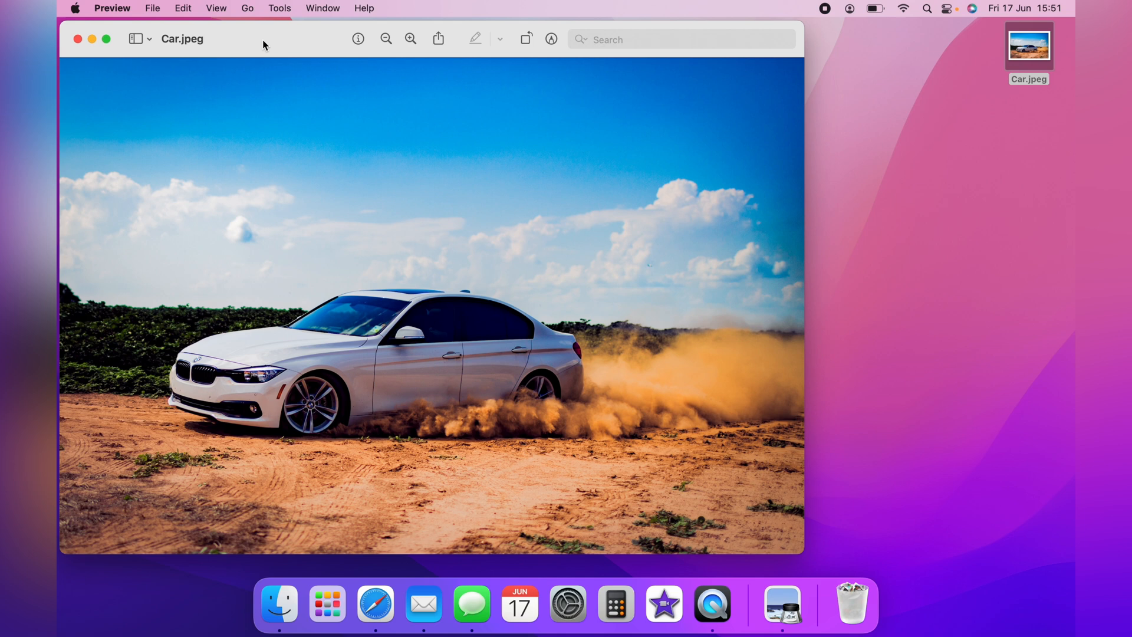
Export the photo via File > Export as HEIC named 'Car Spin' to the Desktop at full quality.
{"action": "left_click", "coordinate": [152, 9]}
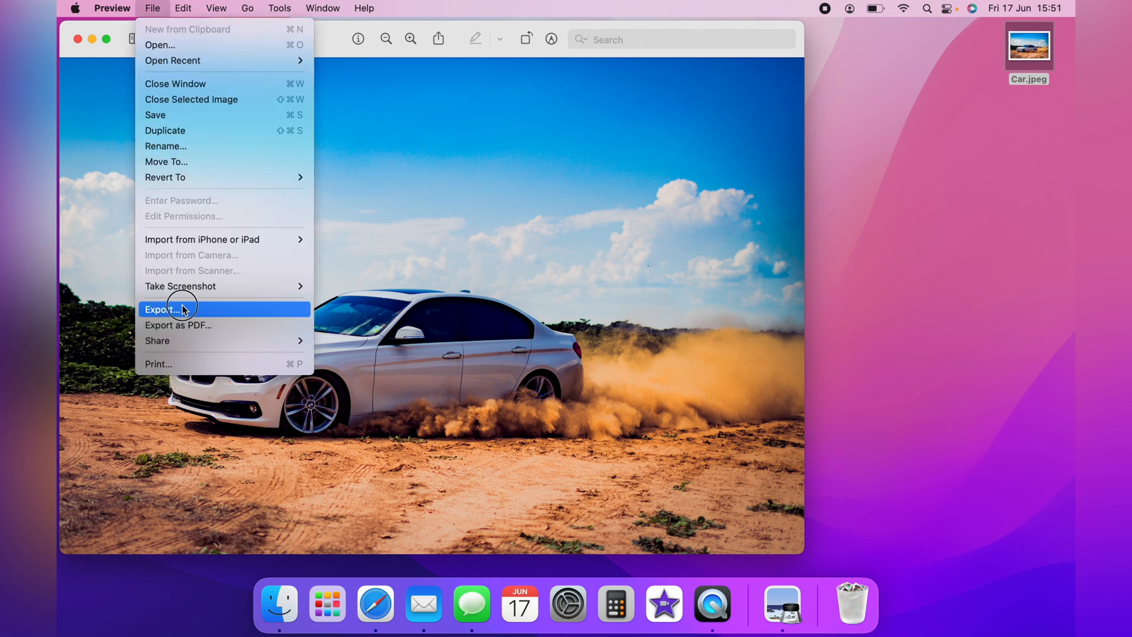
{"action": "left_click", "coordinate": [162, 309]}
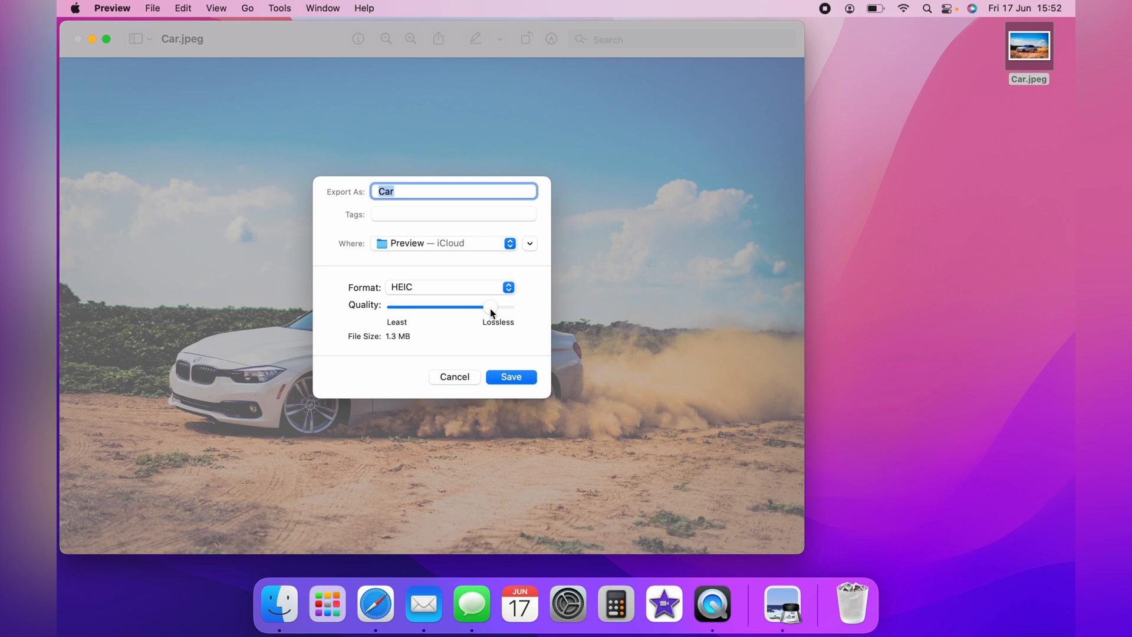
{"action": "left_click_drag", "start_coordinate": [491, 307], "coordinate": [408, 306]}
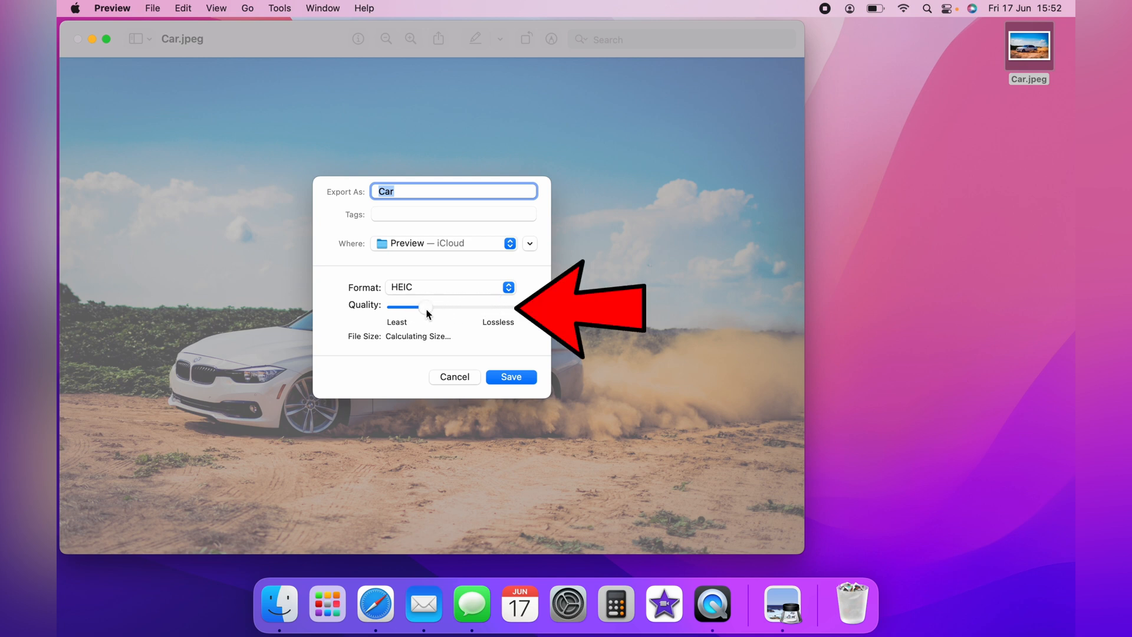
{"action": "left_click_drag", "start_coordinate": [410, 306], "coordinate": [491, 306]}
{"action": "type", "text": " Spin"}
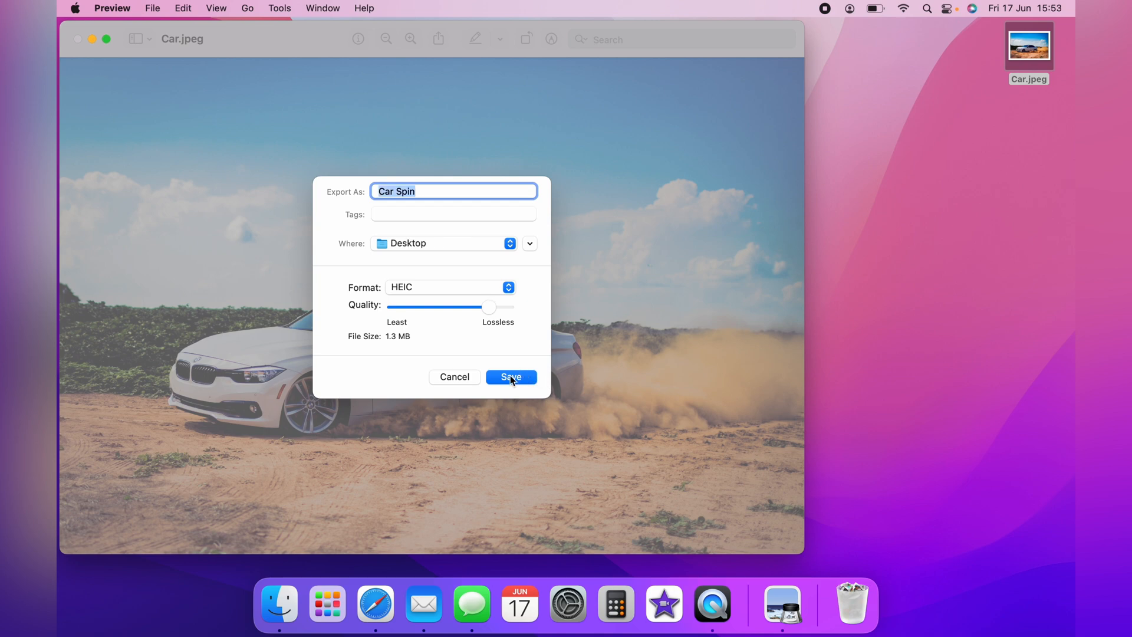
{"action": "left_click", "coordinate": [511, 376]}
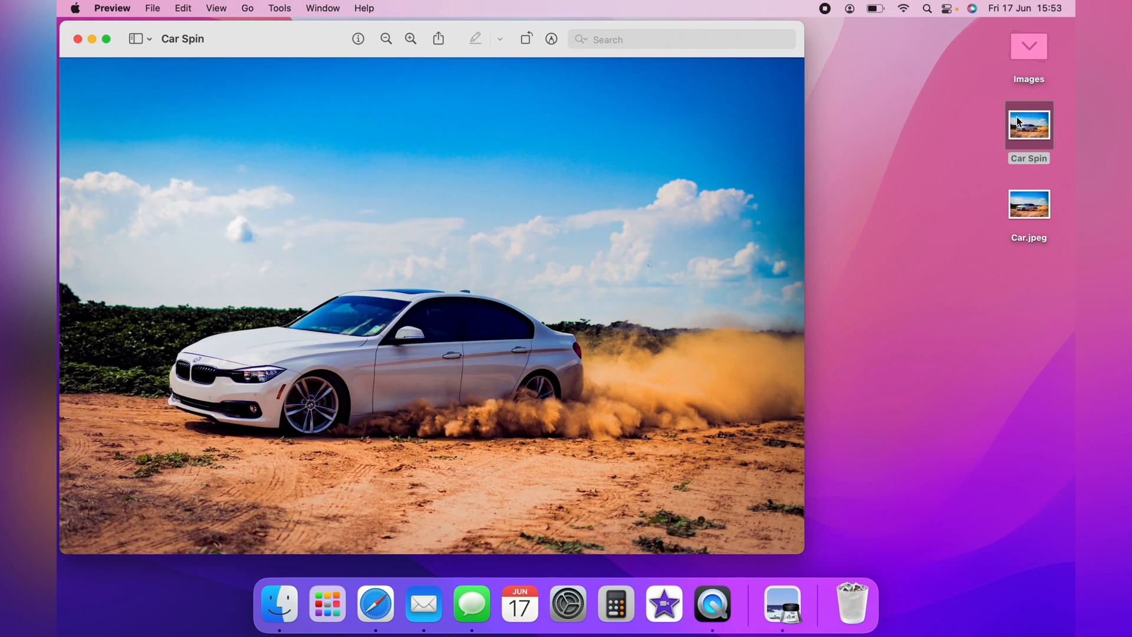
Check Car Spin's Get Info shows Kind: HEIF Image at 1.3 MB, then close the Info and Preview windows.
{"action": "right_click", "coordinate": [1029, 126]}
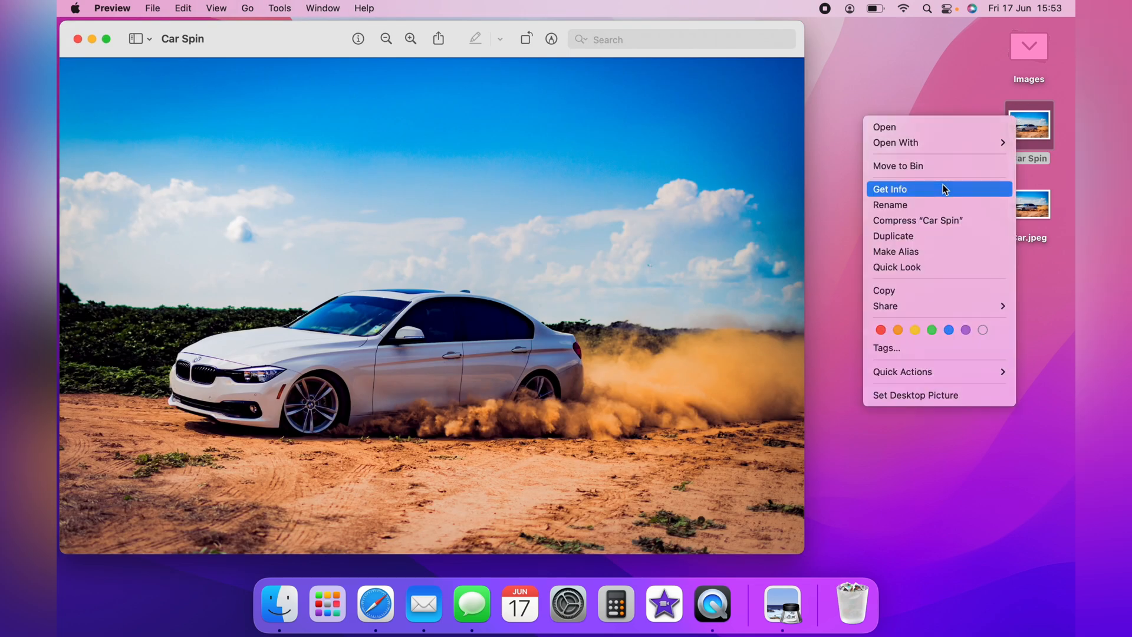
{"action": "left_click", "coordinate": [890, 188]}
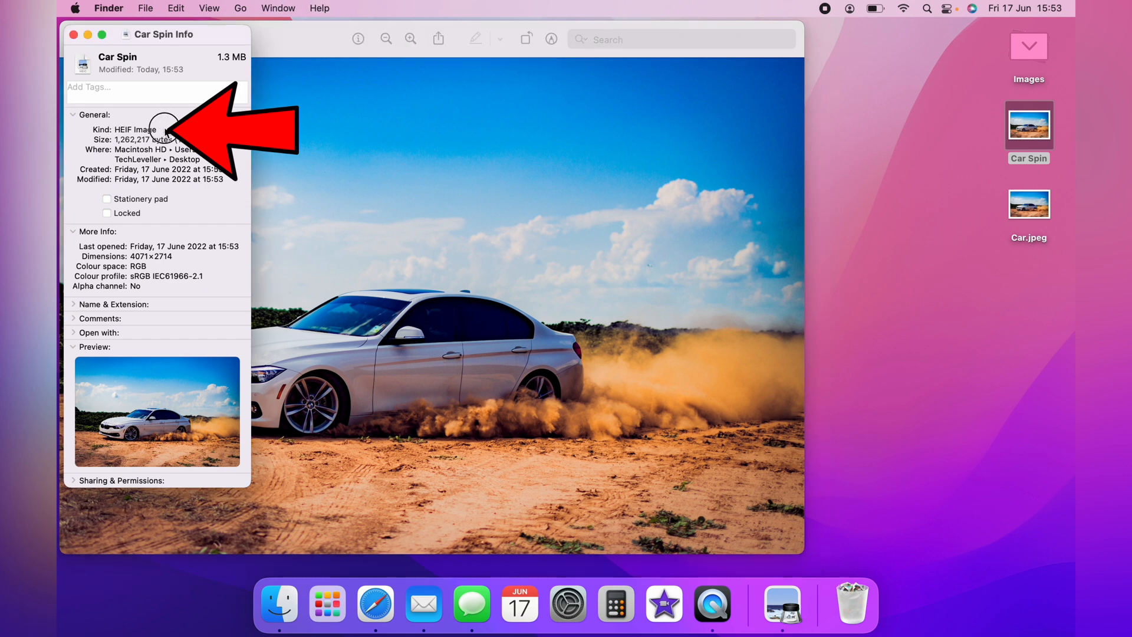
{"action": "double_click", "coordinate": [135, 130]}
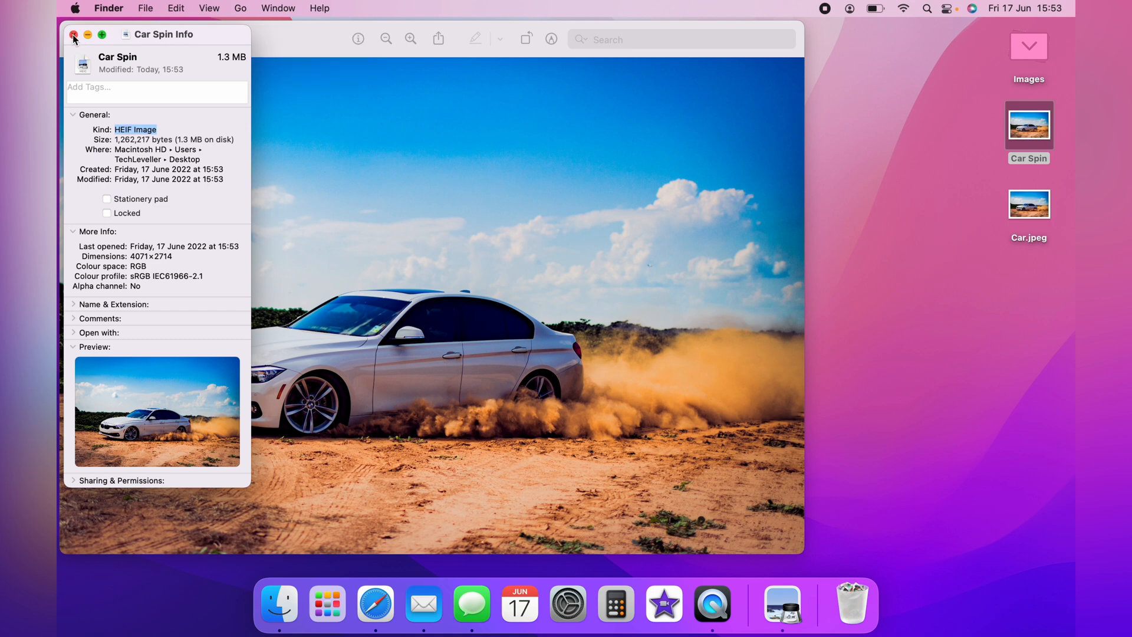
{"action": "left_click", "coordinate": [73, 34]}
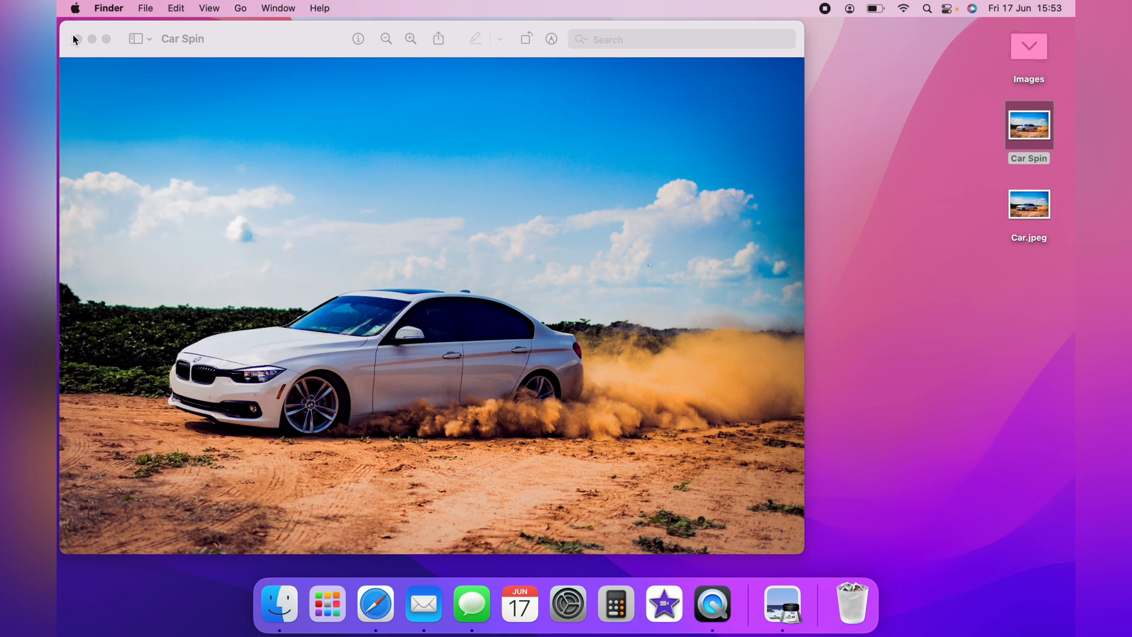
{"action": "left_click", "coordinate": [76, 39]}
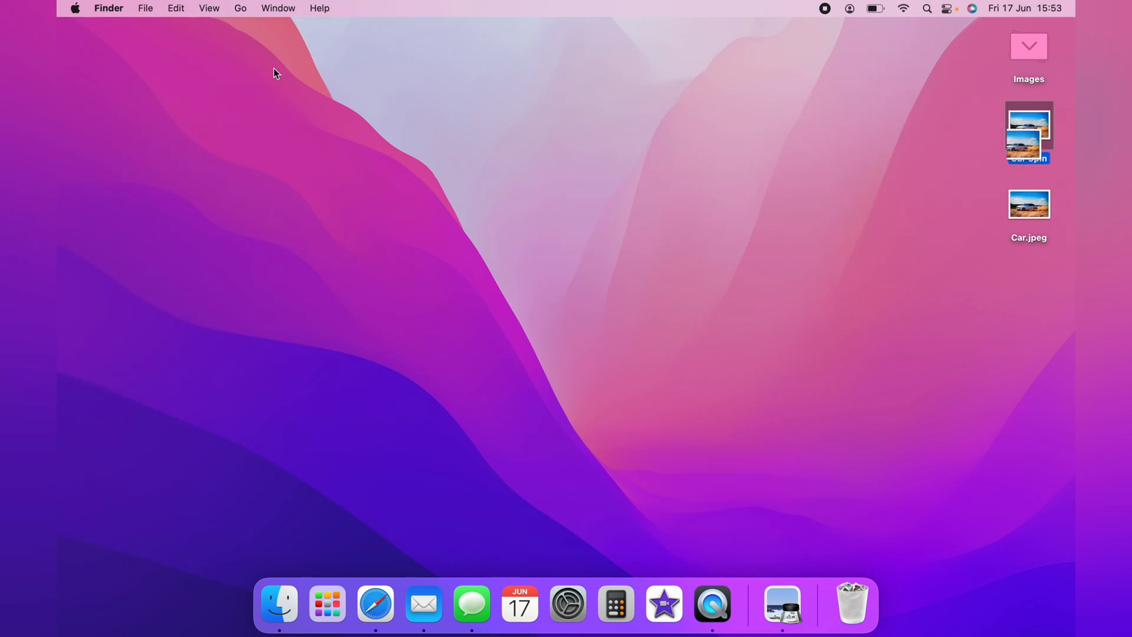